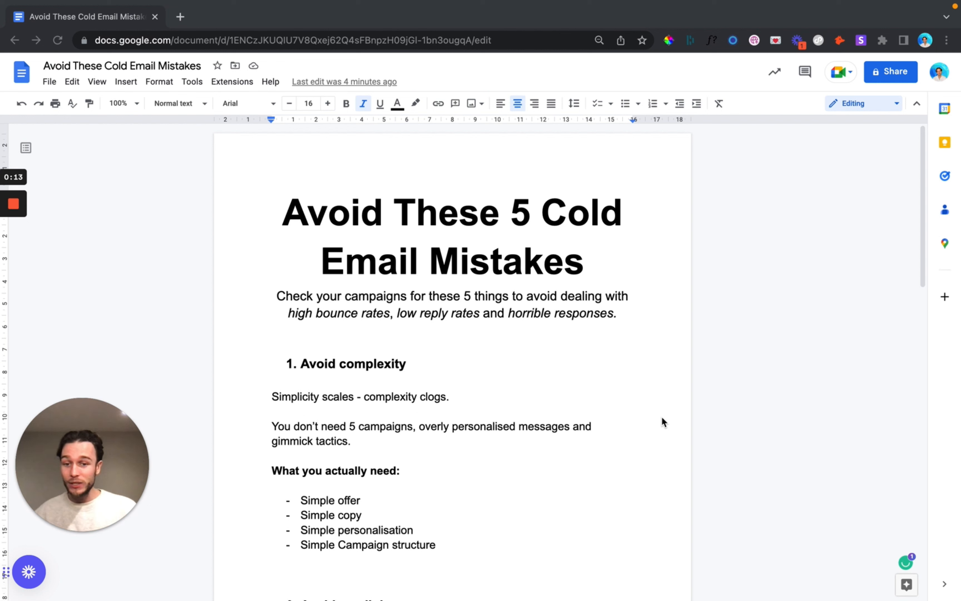
pyautogui.moveTo(395, 380)
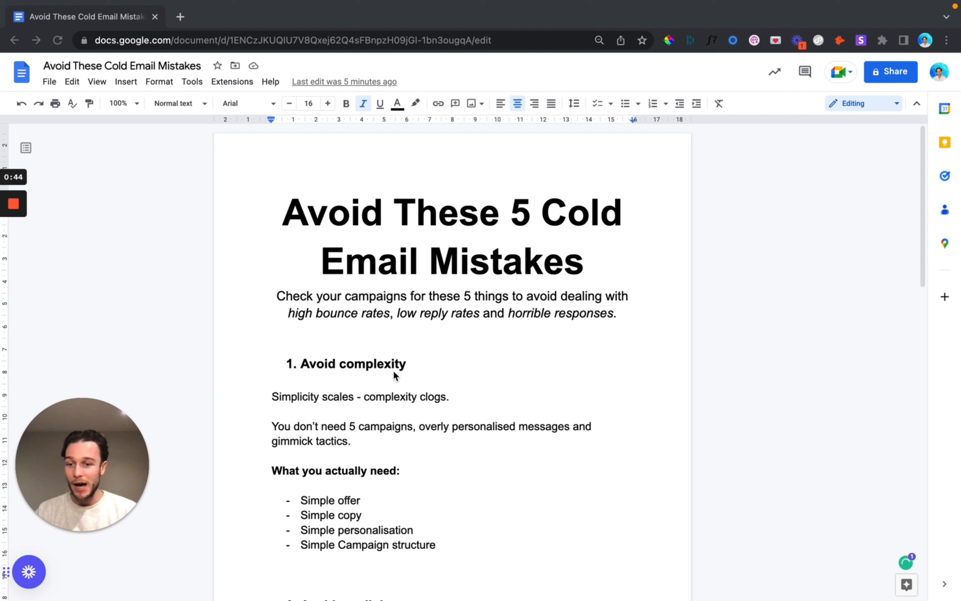
pyautogui.moveTo(267, 412)
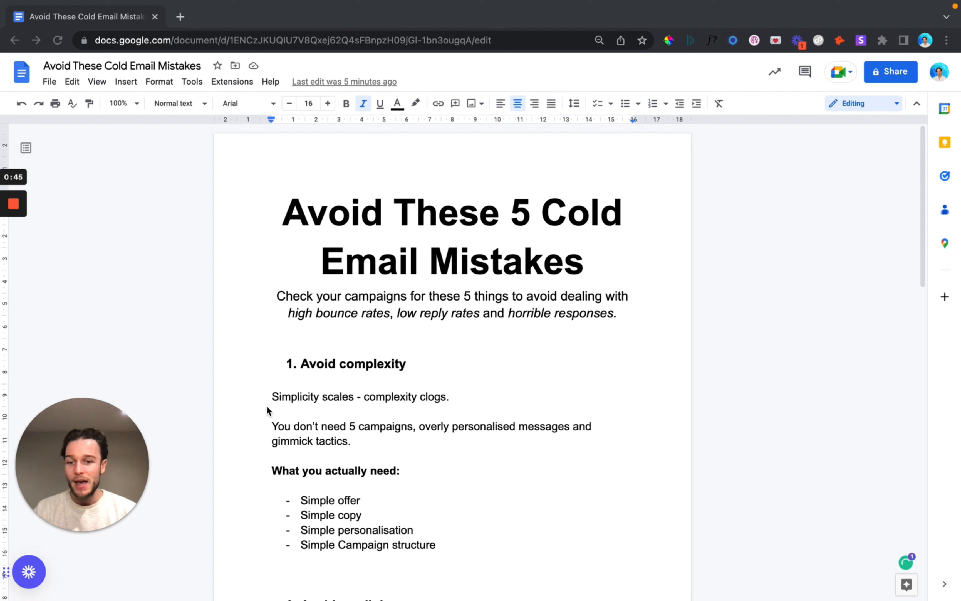
pyautogui.moveTo(392, 439)
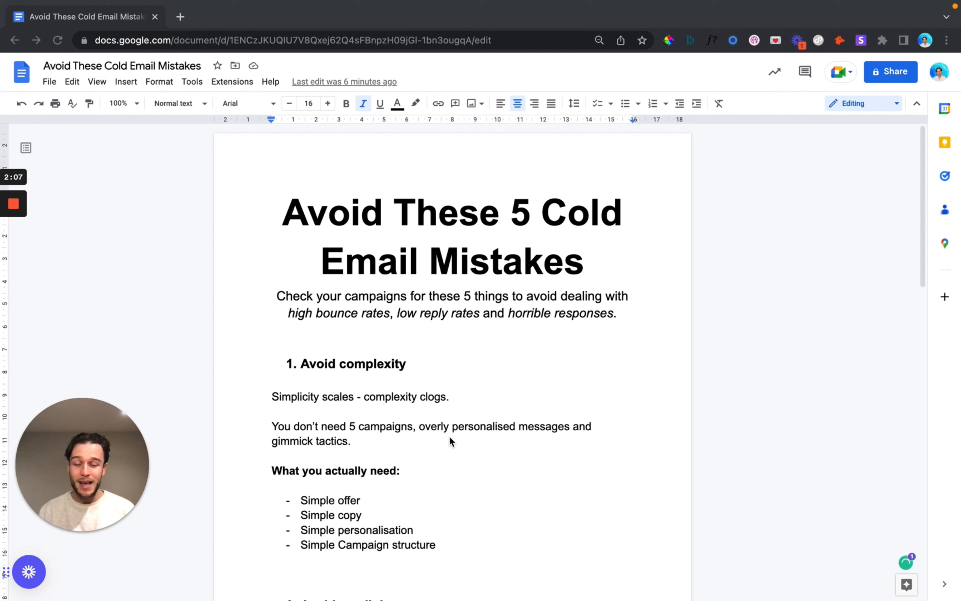
pyautogui.moveTo(362, 455)
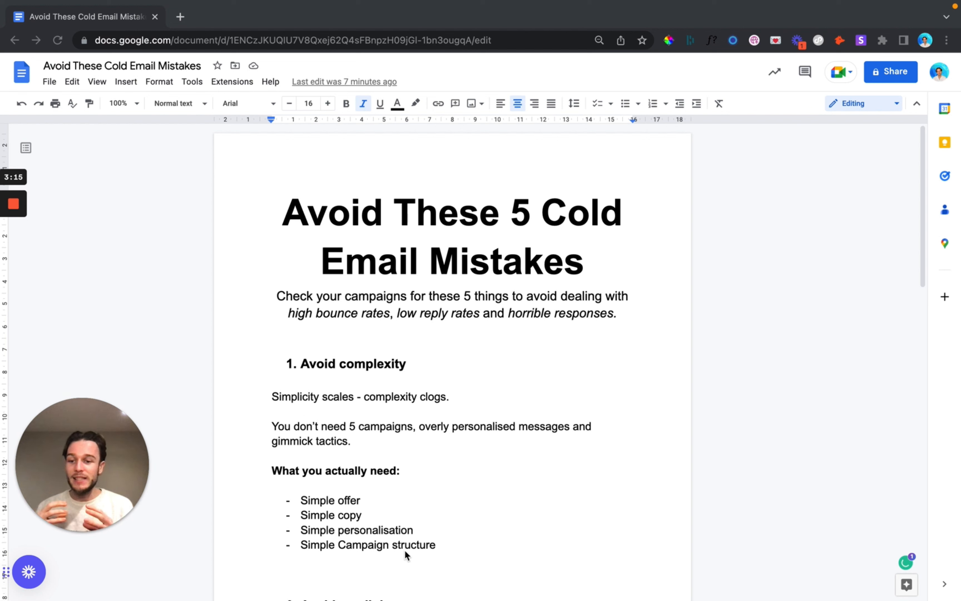
pyautogui.scroll(-3)
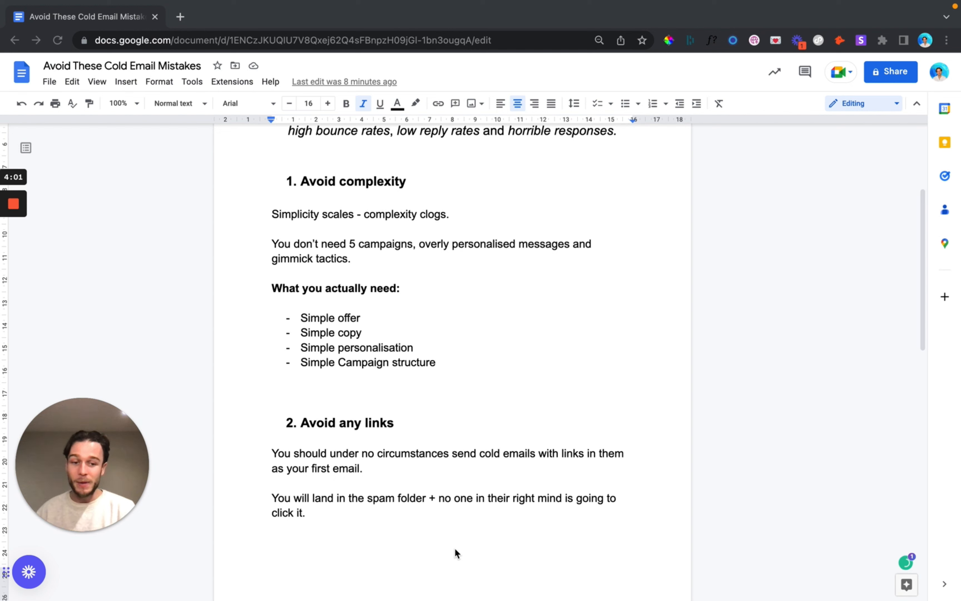
pyautogui.moveTo(668, 511)
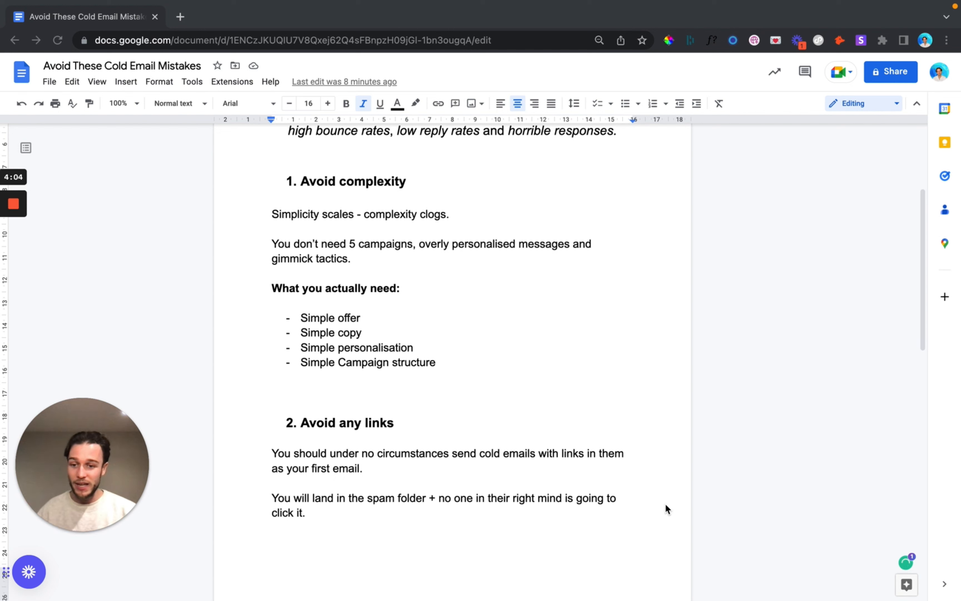
pyautogui.scroll(-3)
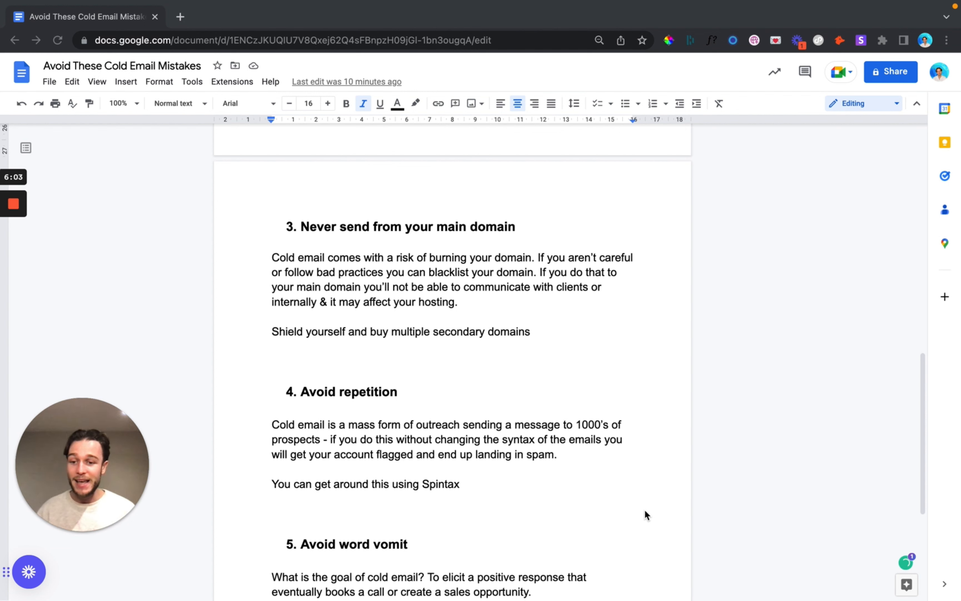
pyautogui.scroll(-3)
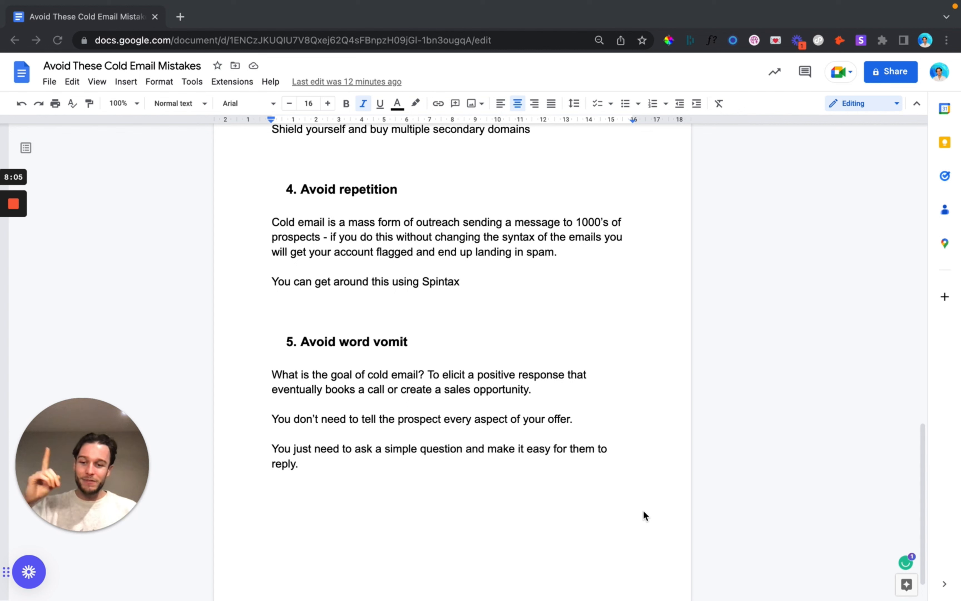
pyautogui.moveTo(24, 243)
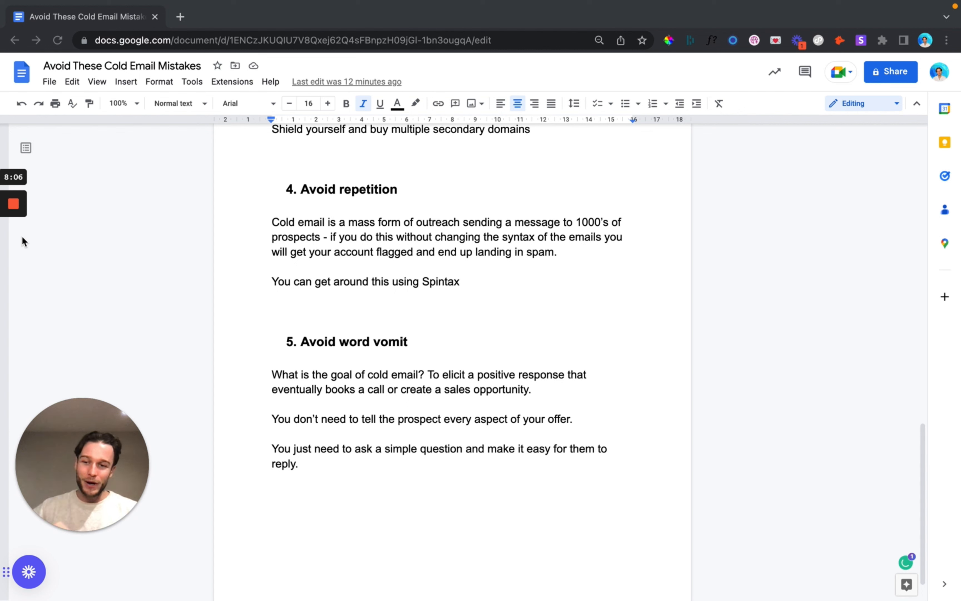